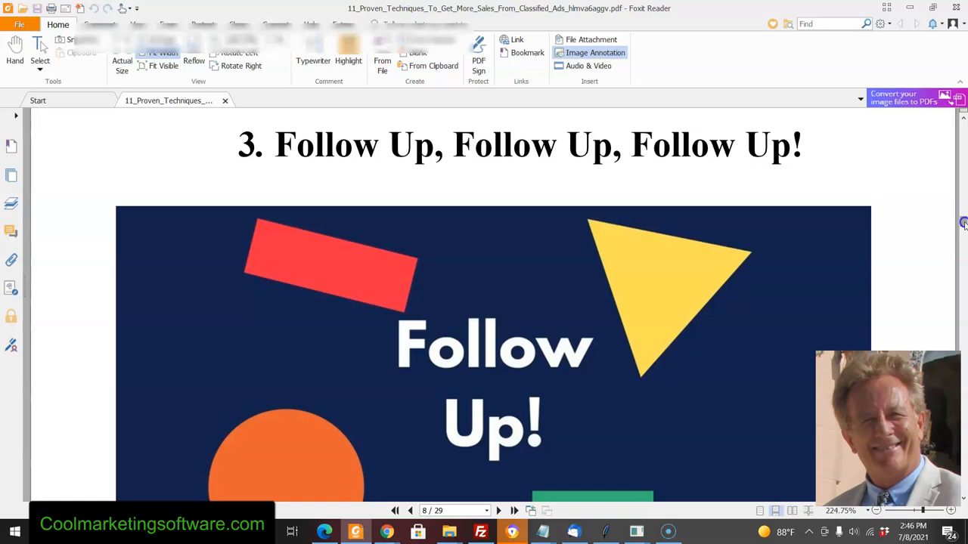
Scroll from the 'Follow Up' heading to the paragraph on prospects needing seven follow-ups.
scroll(down, 3)
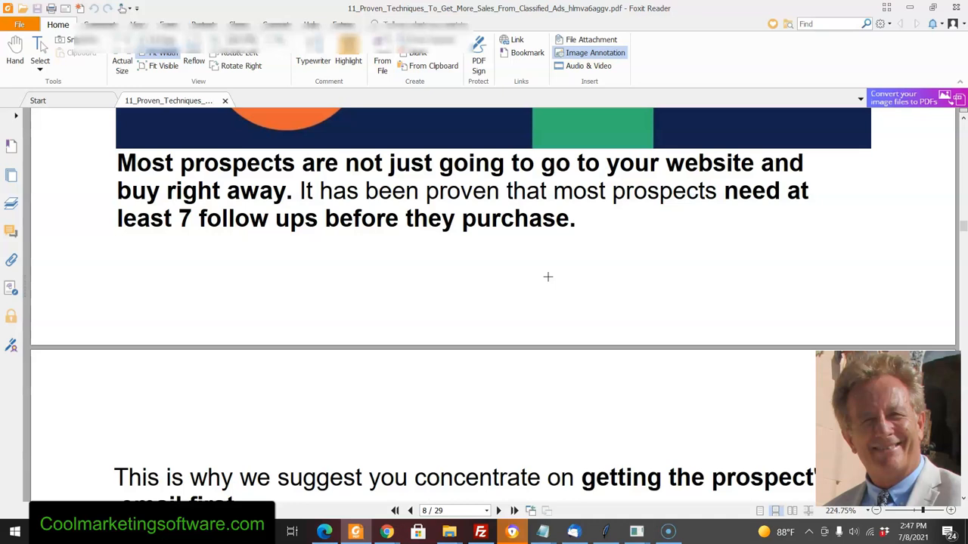
mouse_move(476, 259)
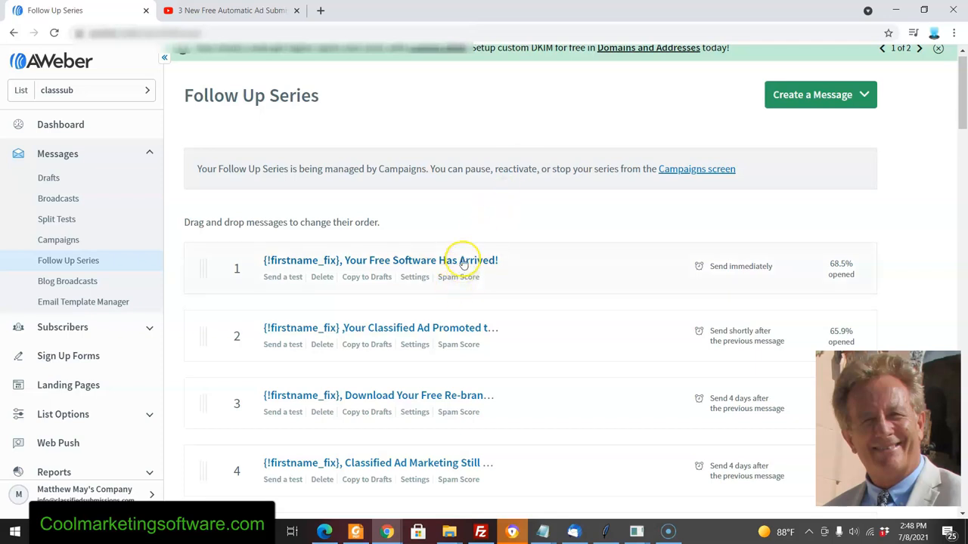
mouse_move(453, 260)
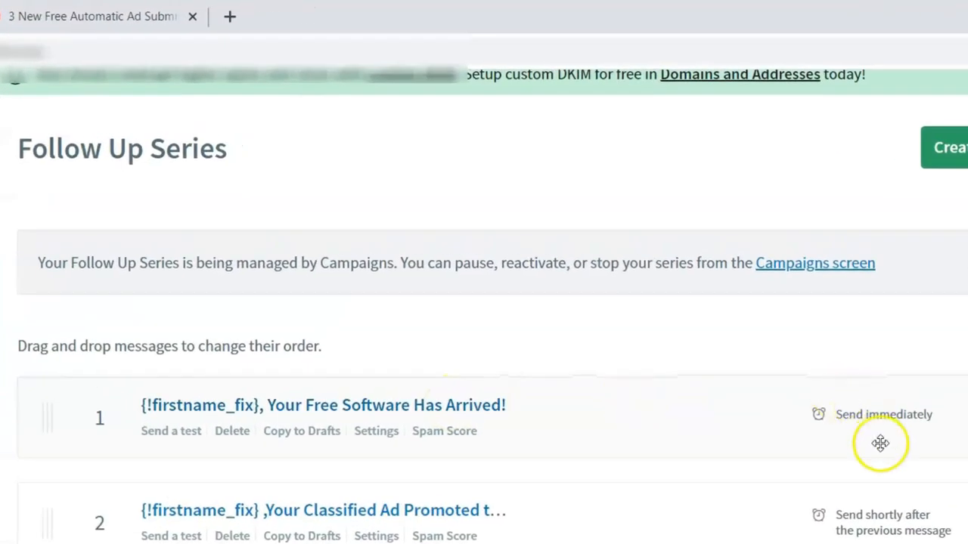
mouse_move(445, 431)
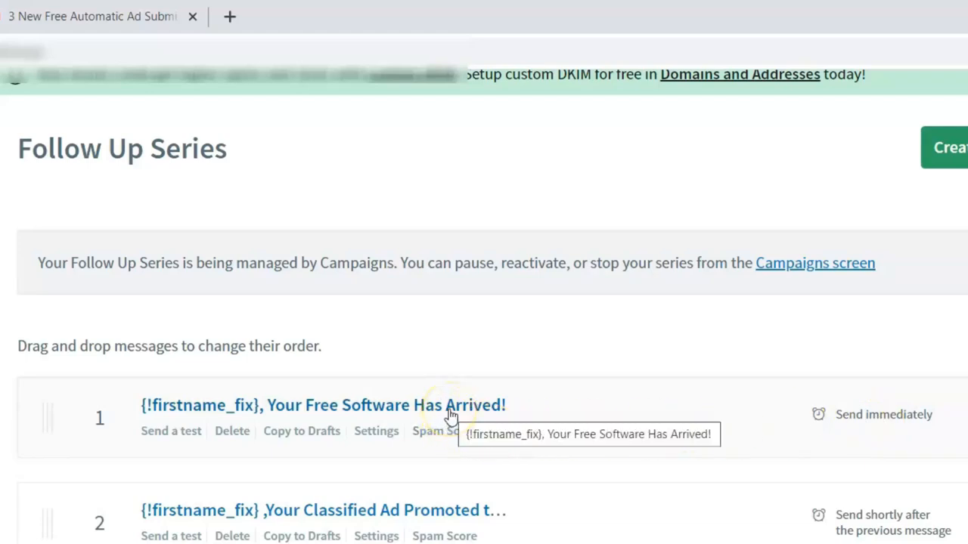
mouse_move(450, 416)
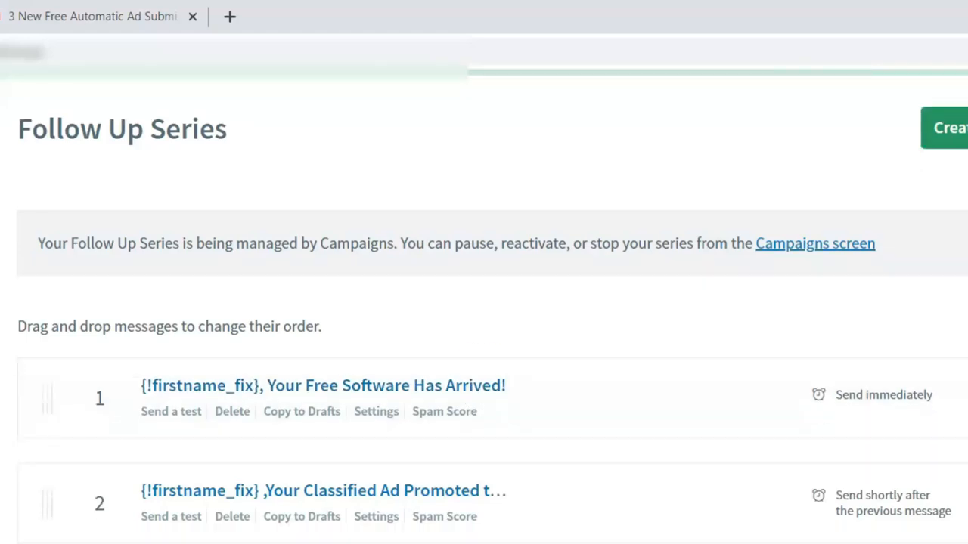
scroll(down, 3)
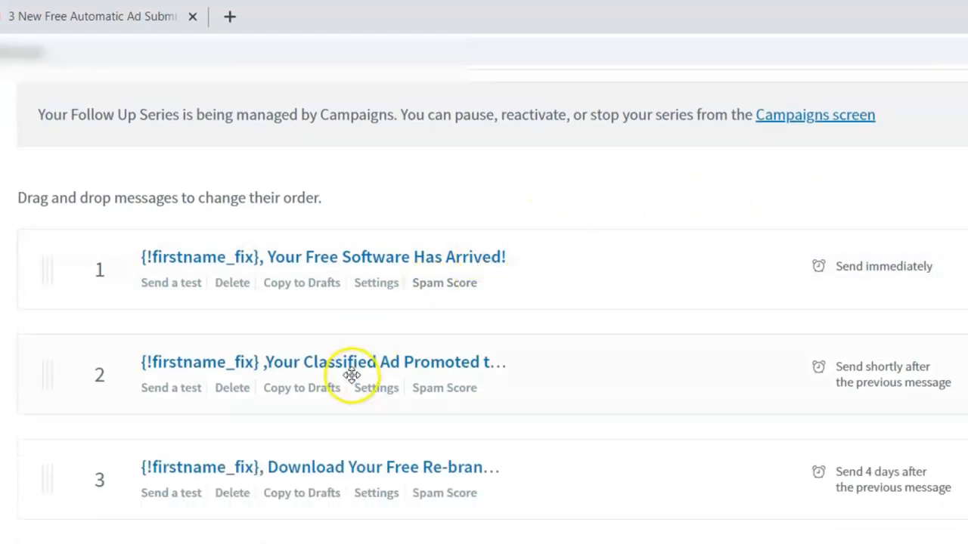
mouse_move(355, 361)
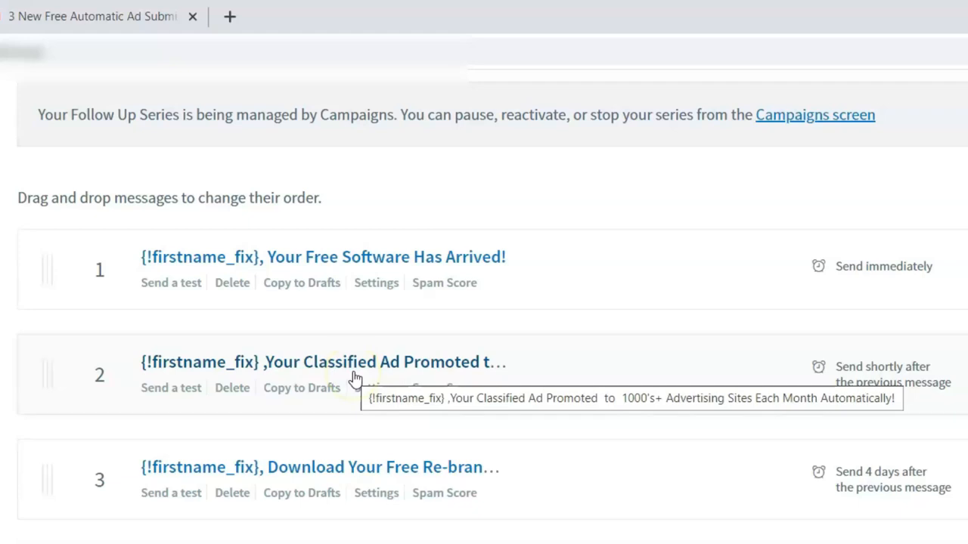
mouse_move(340, 473)
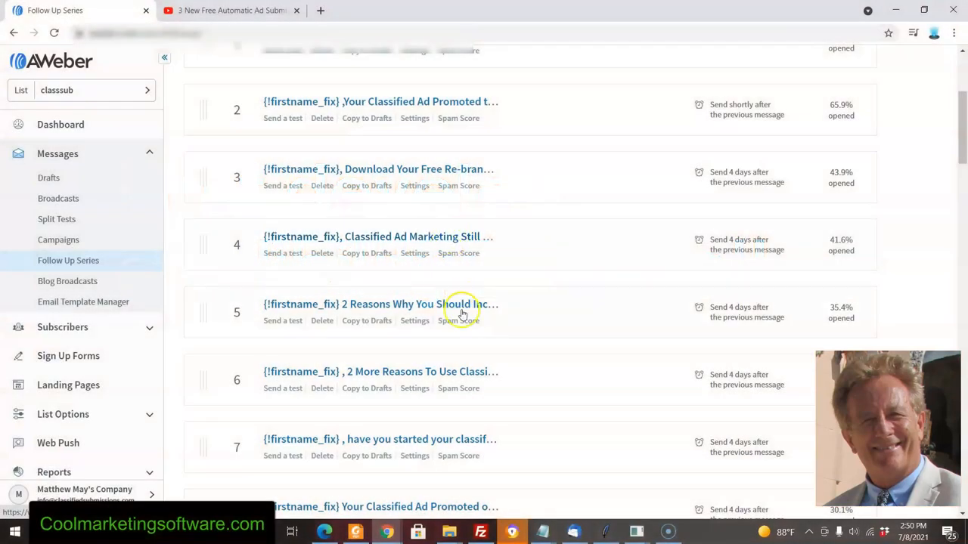
scroll(down, 3)
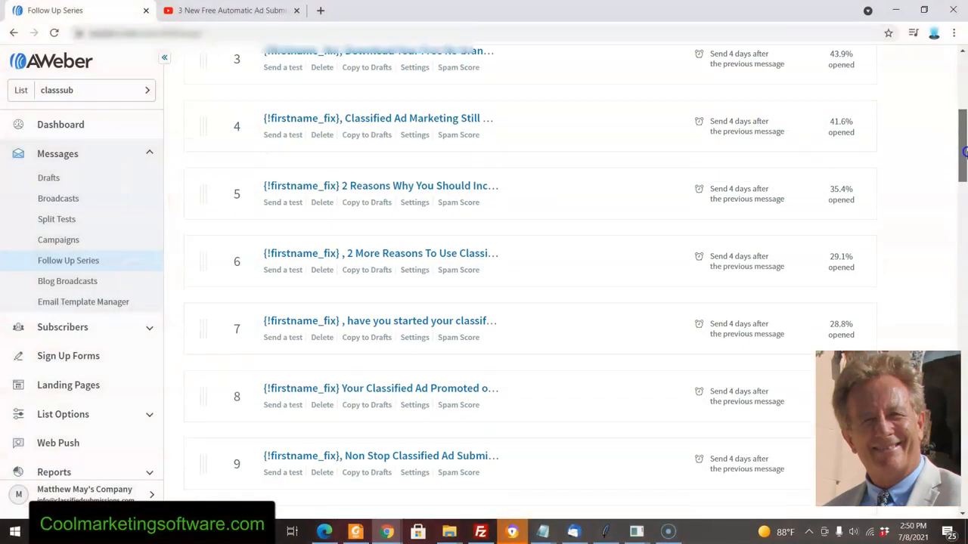
scroll(down, 3)
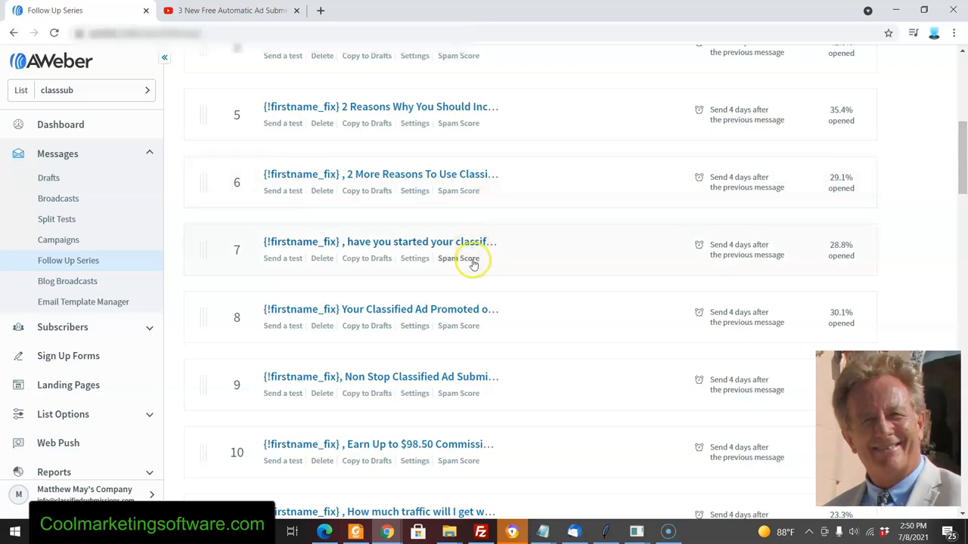
scroll(down, 3)
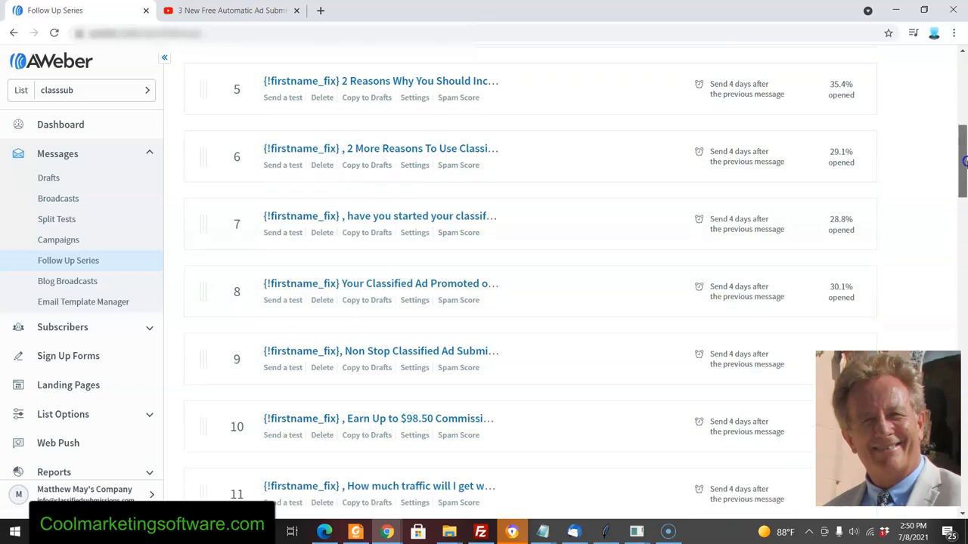
scroll(down, 3)
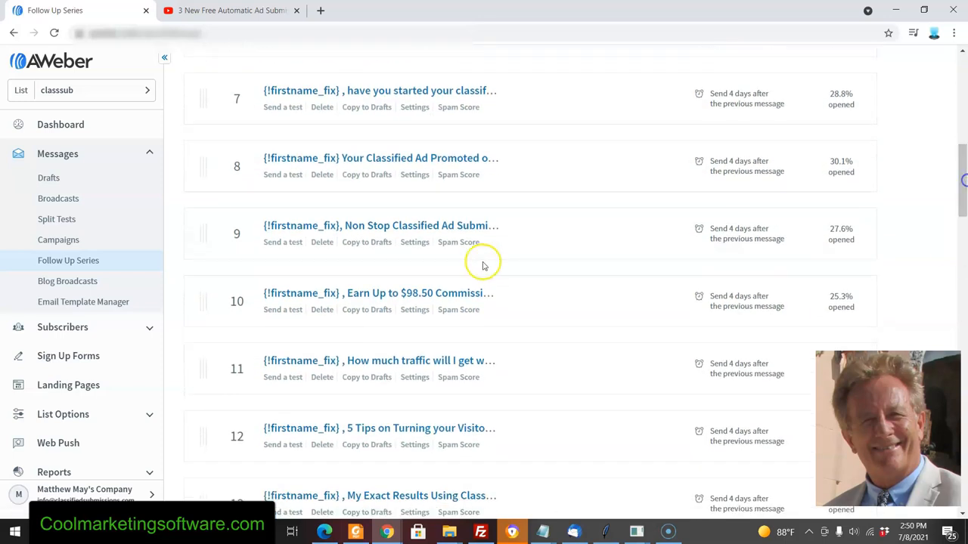
mouse_move(453, 294)
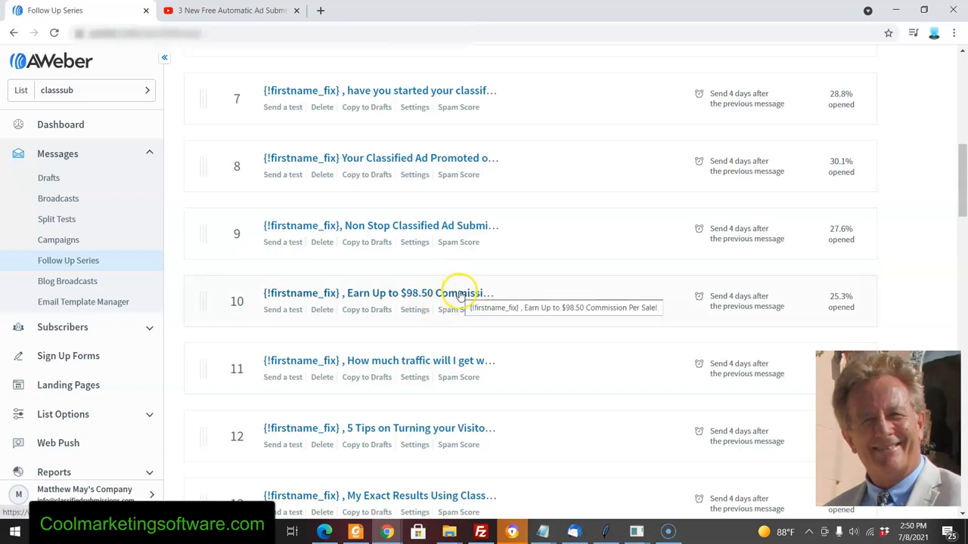
scroll(down, 3)
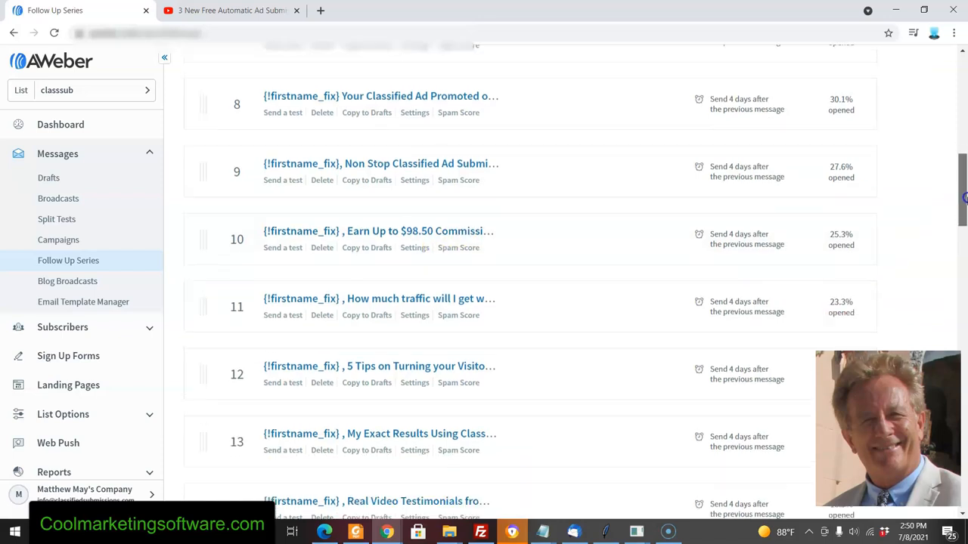
scroll(down, 3)
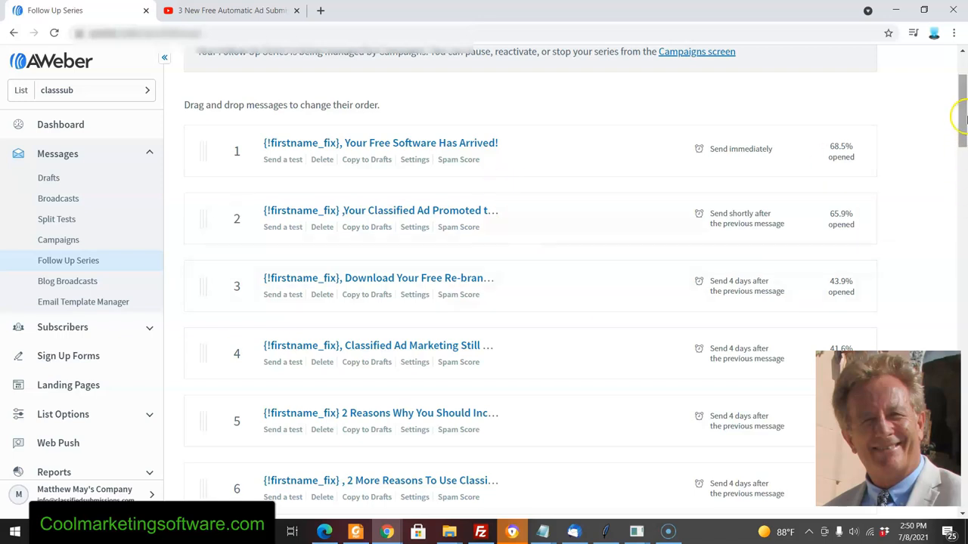
scroll(down, 3)
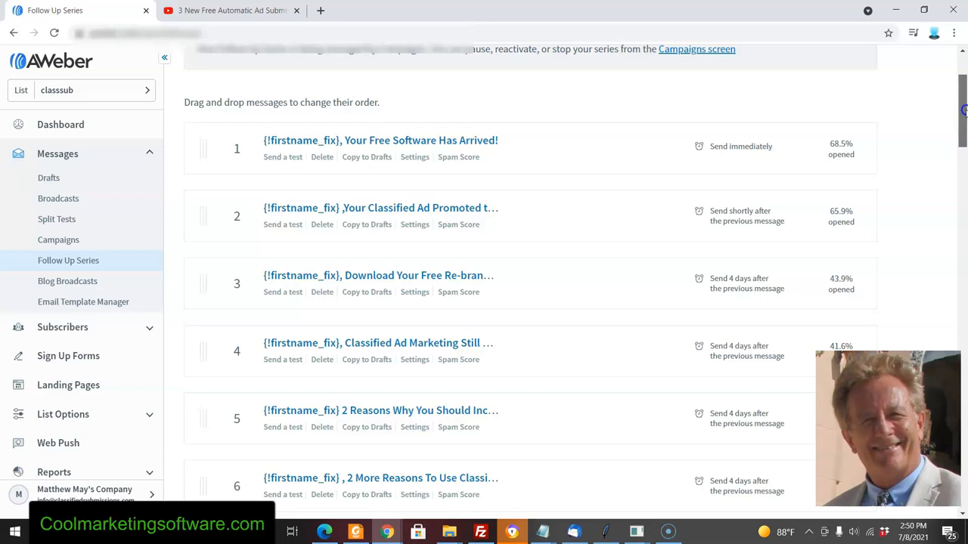
scroll(down, 3)
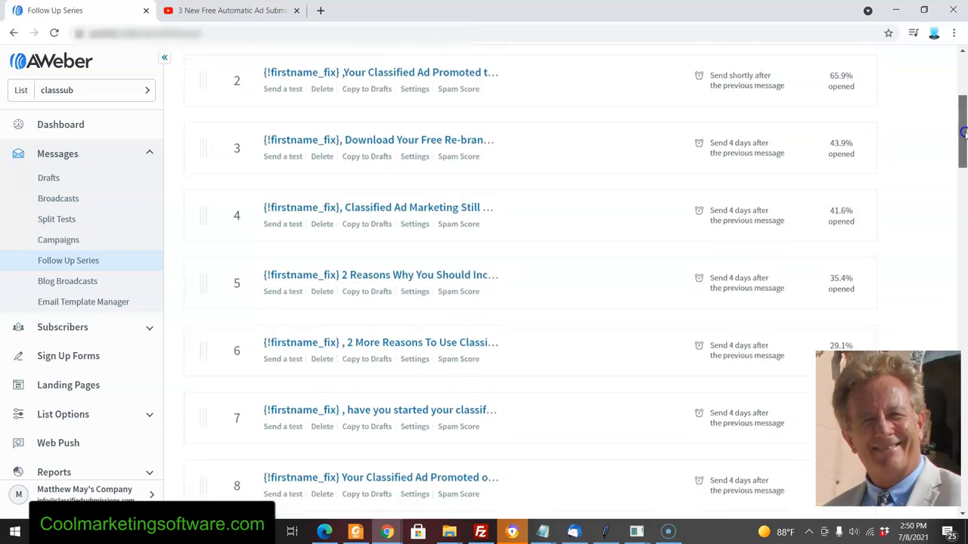
scroll(down, 3)
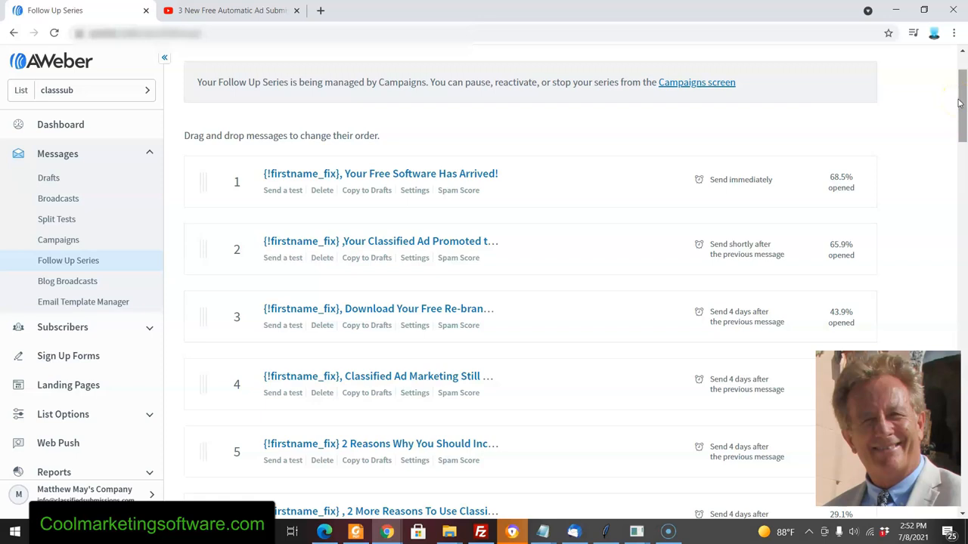
mouse_move(446, 309)
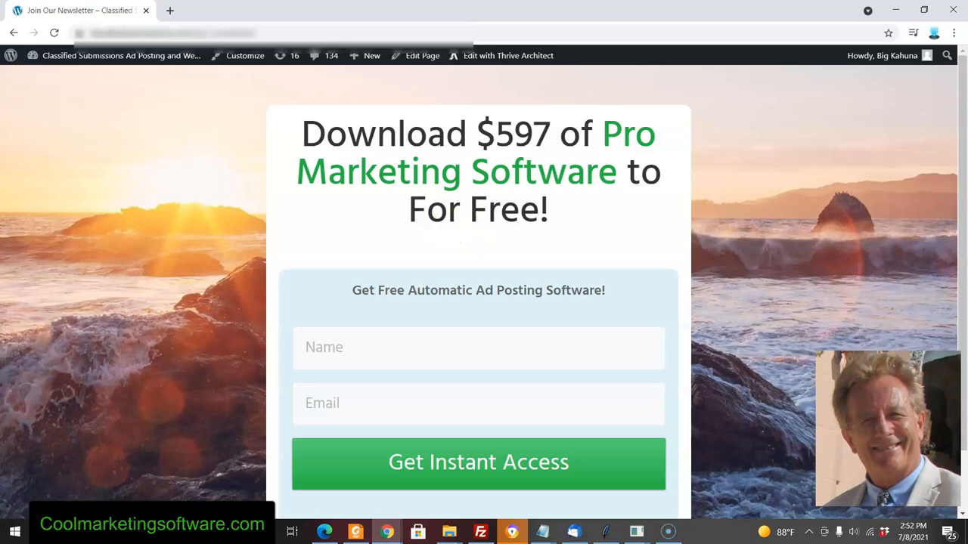
mouse_move(340, 262)
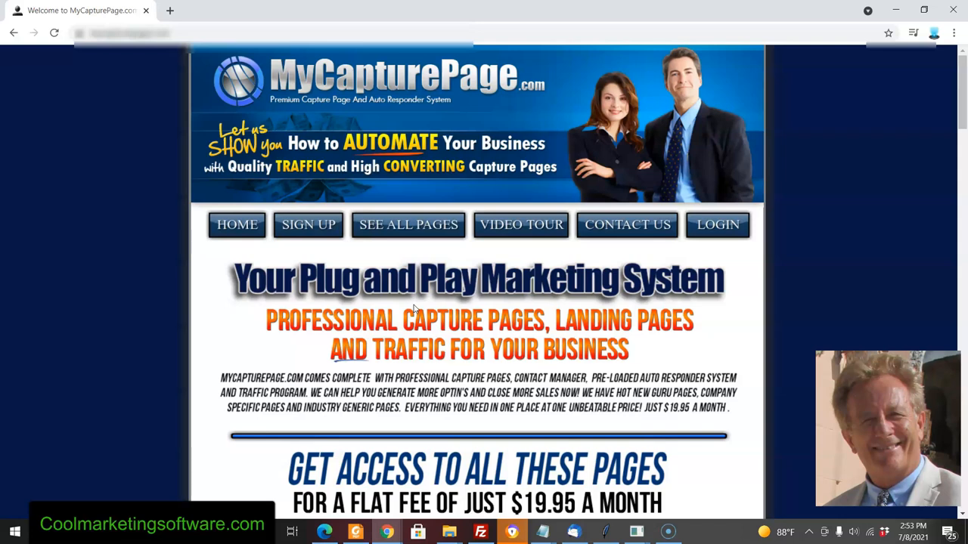
Go to the MyCapturePage.com home page promoting capture pages, traffic and an autoresponder.
click(412, 305)
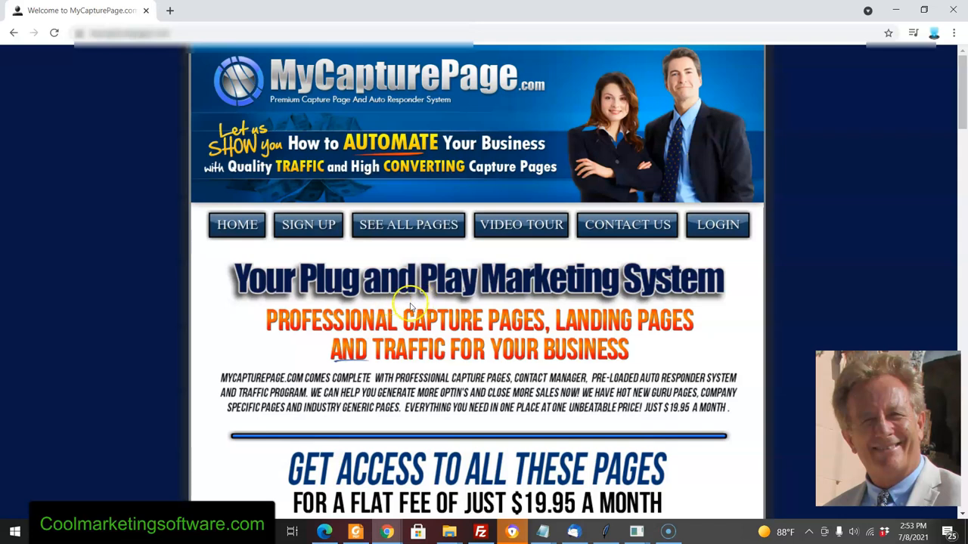
mouse_move(15, 491)
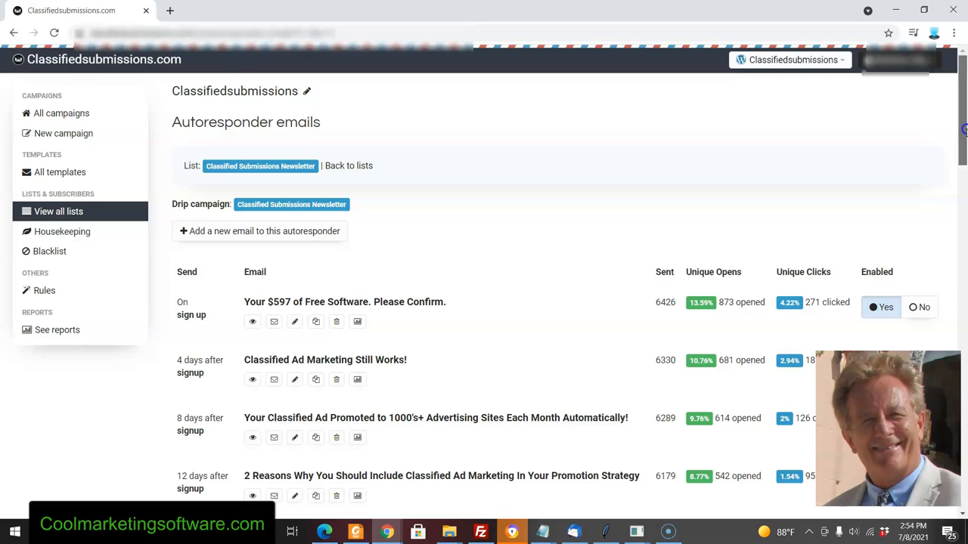
Scroll through the Classified Submissions Newsletter drip emails with their sent, open and click counts.
scroll(down, 3)
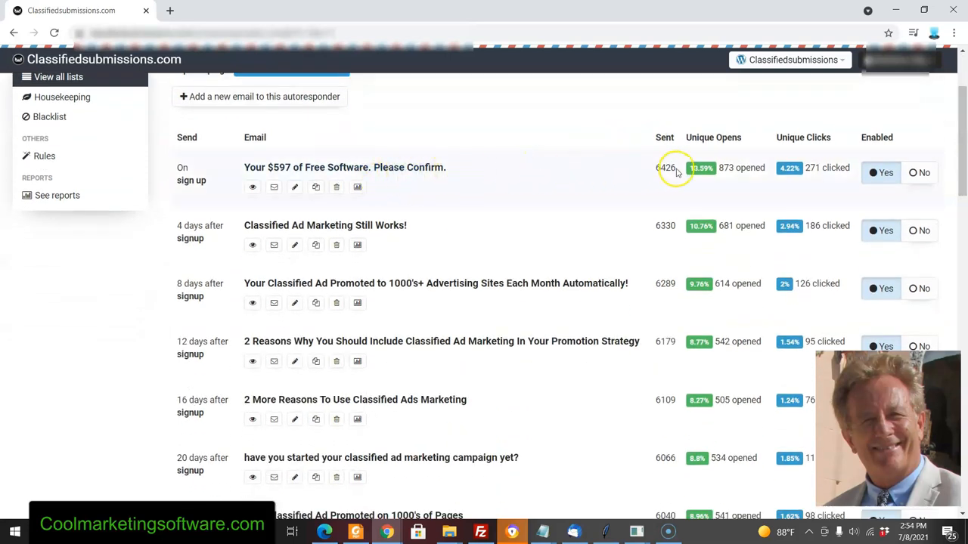
mouse_move(398, 282)
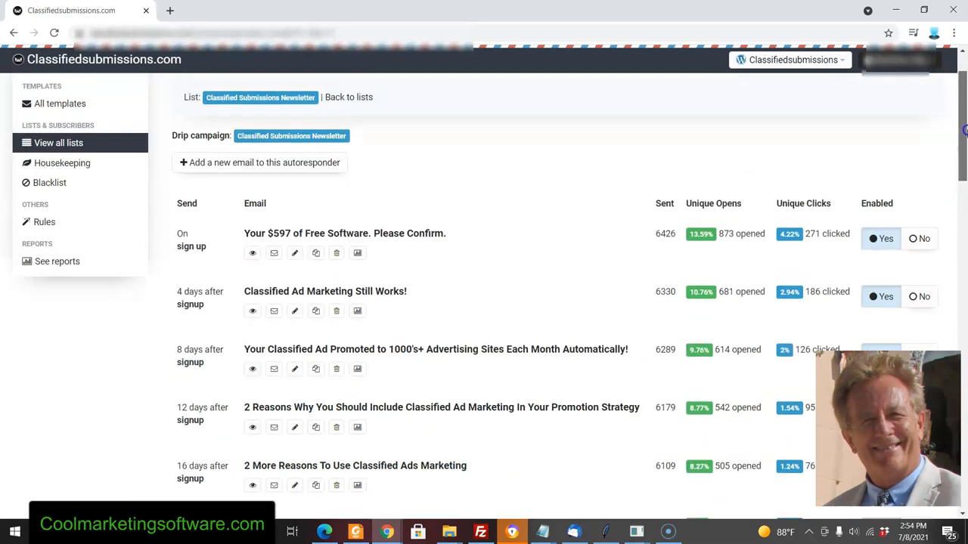
scroll(down, 3)
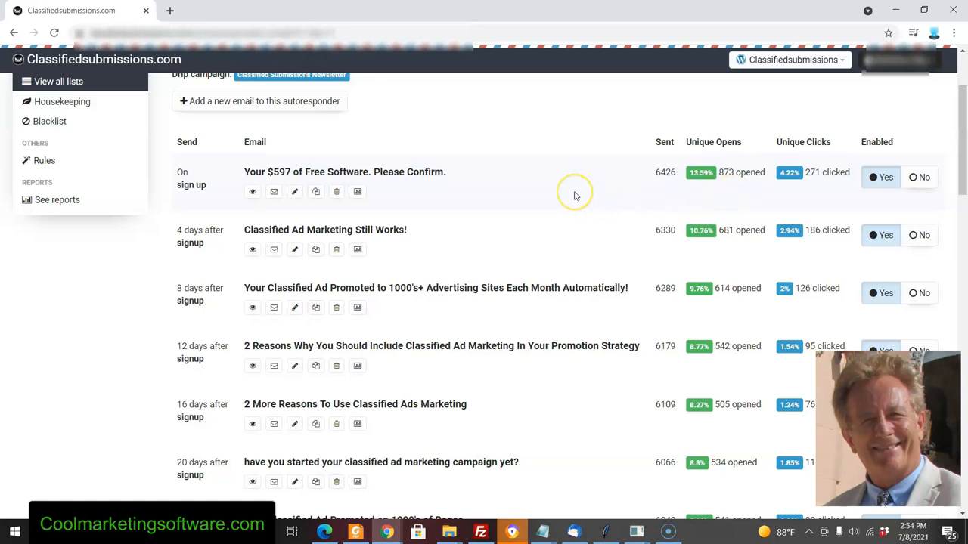
mouse_move(575, 195)
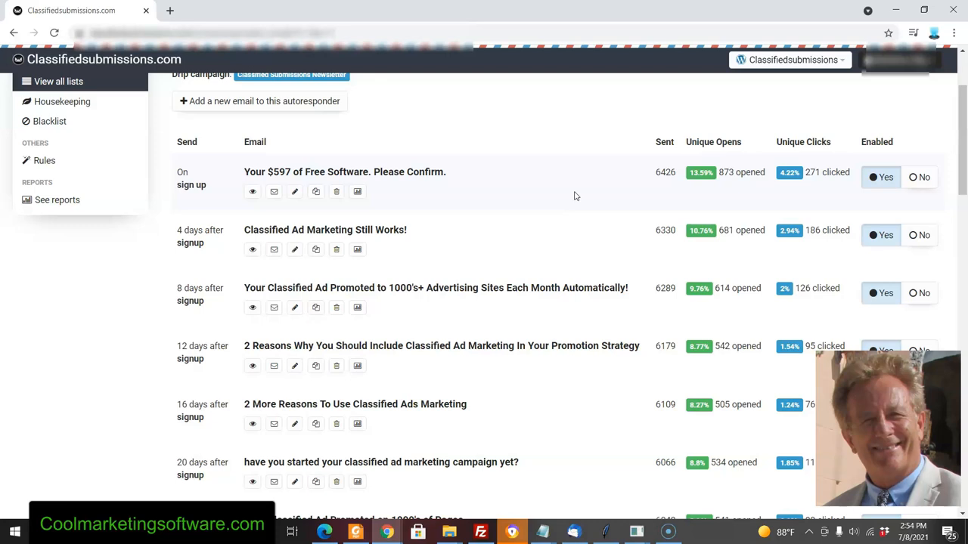
mouse_move(567, 196)
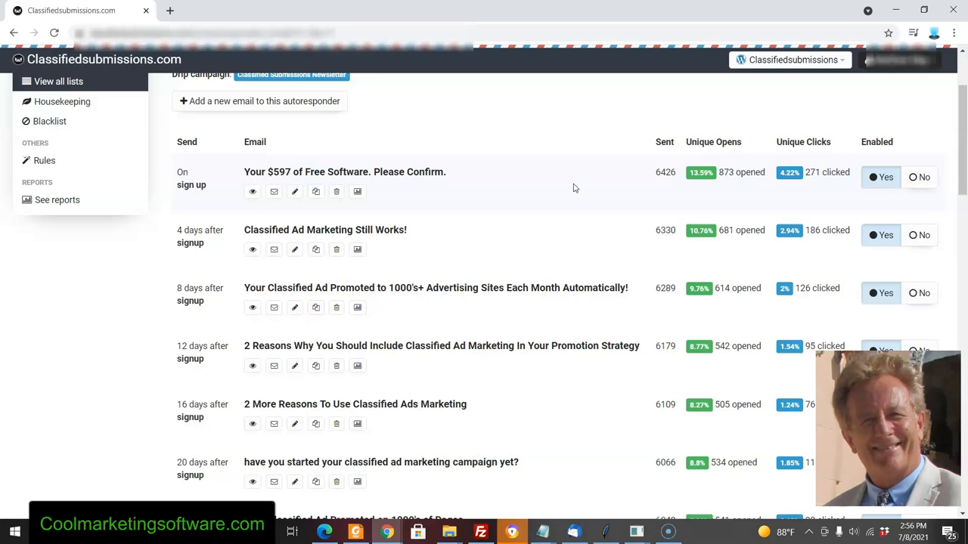
mouse_move(592, 138)
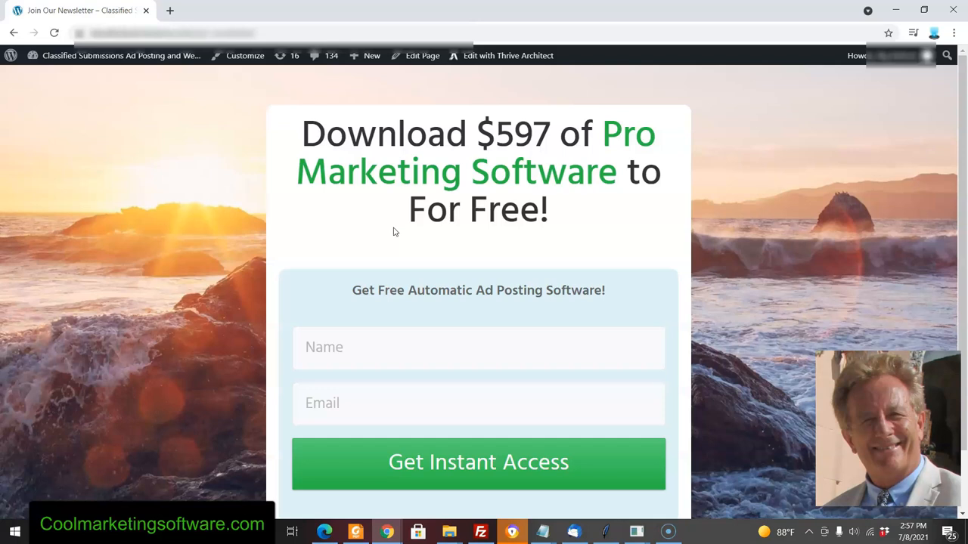
mouse_move(398, 229)
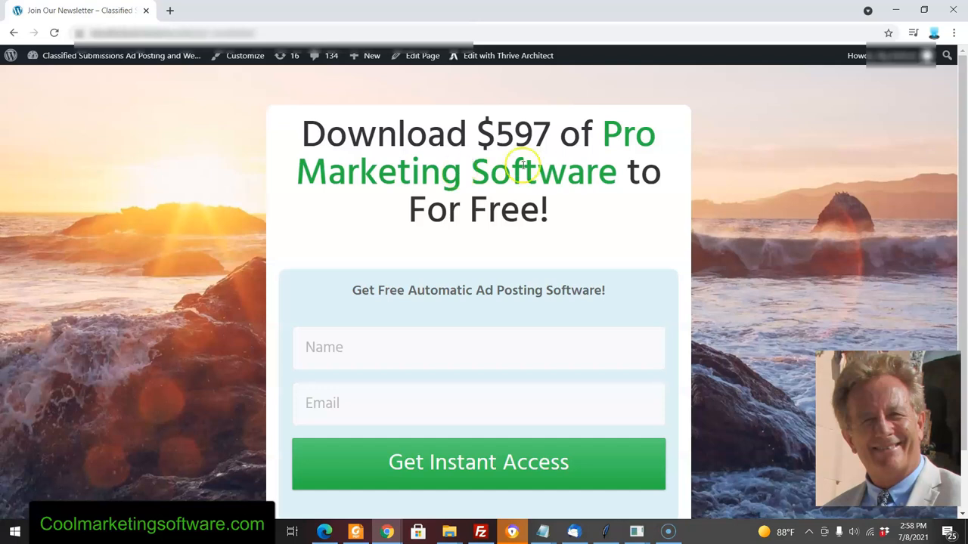
mouse_move(537, 170)
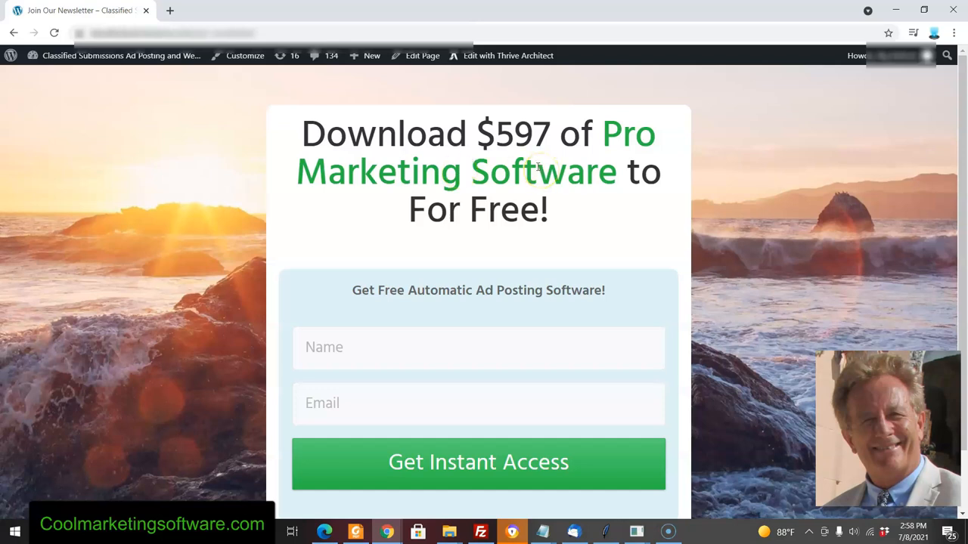